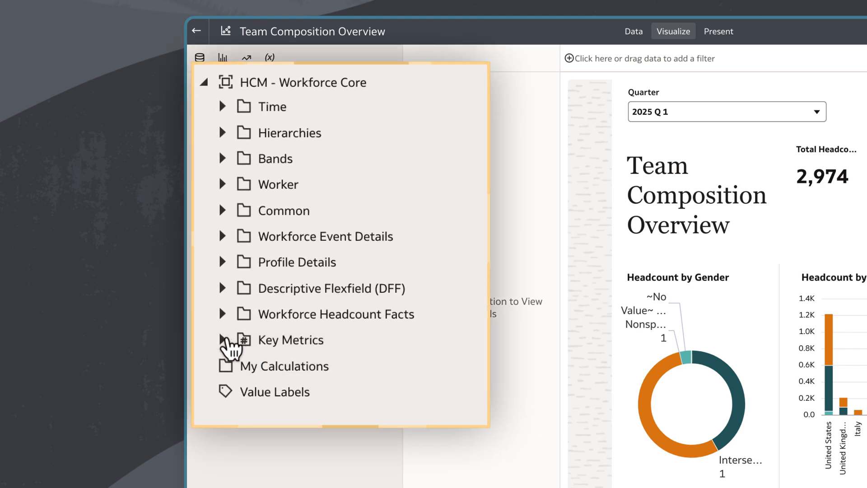
Expand Key Metrics under HCM - Workforce Core and browse its prebuilt measures
left_click(222, 339)
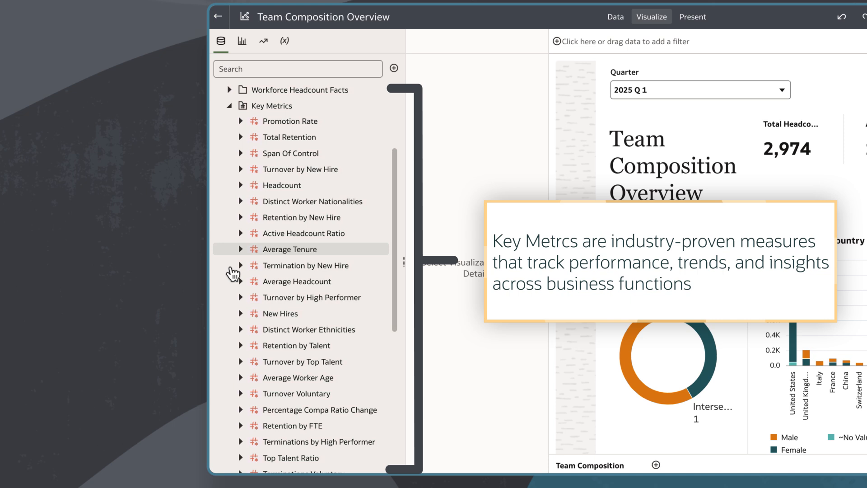
scroll("down", 3)
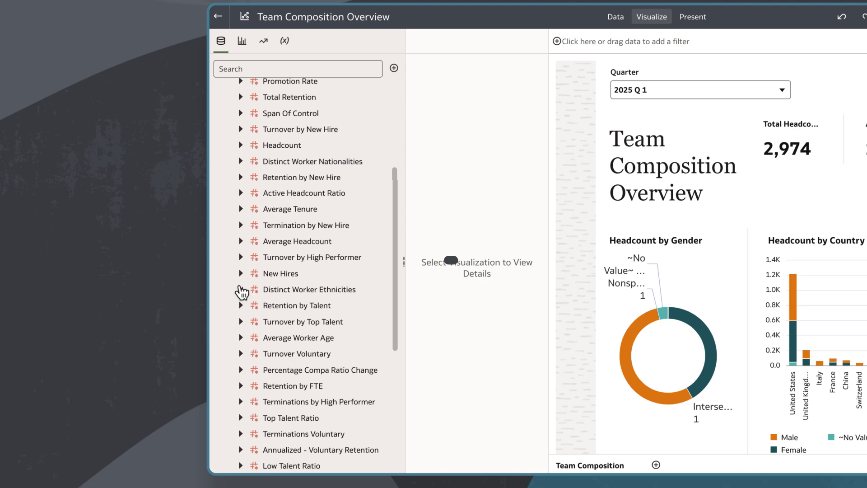
Expand Distinct Worker Ethnicities to show its attributes like Business Unit Name, Country and Quarter
left_click(242, 290)
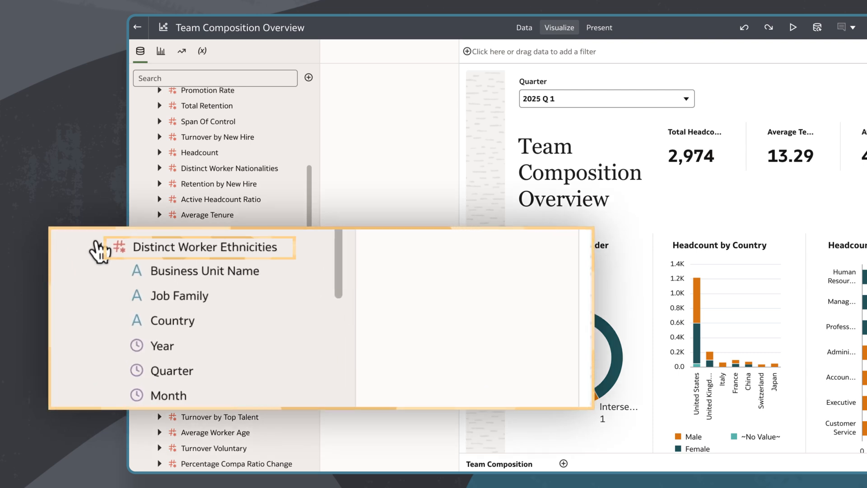
Create a best visualization of Distinct Worker Ethnicities by Business Unit Name, then swap the category to Job Family
left_click(184, 247)
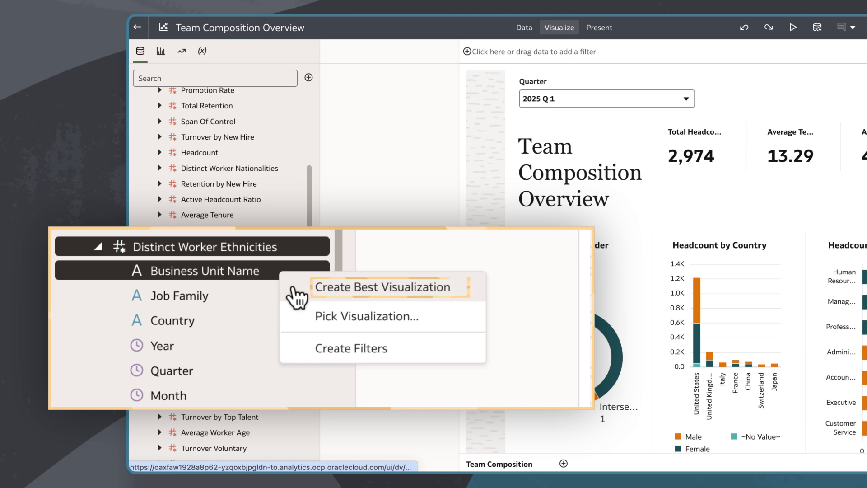
left_click(388, 286)
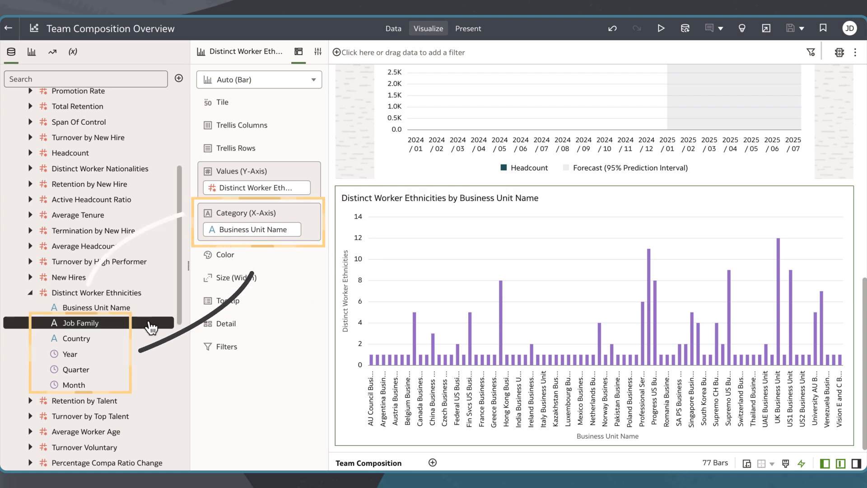
left_click_drag(80, 322, 250, 229)
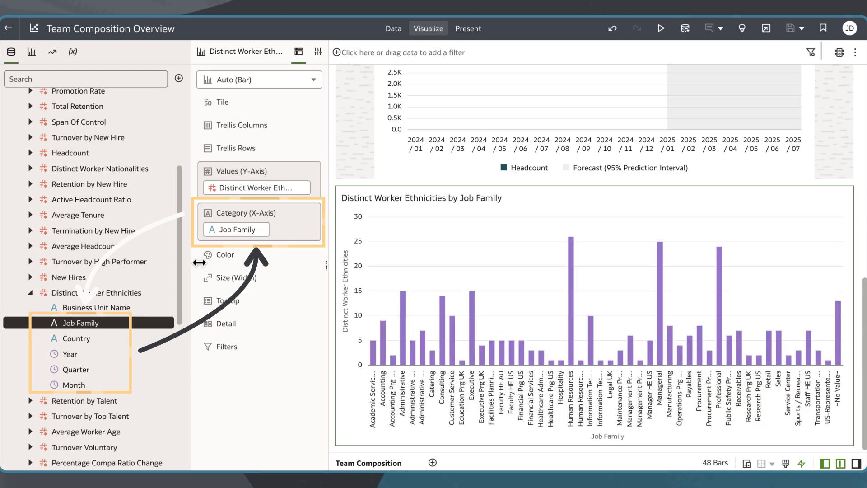